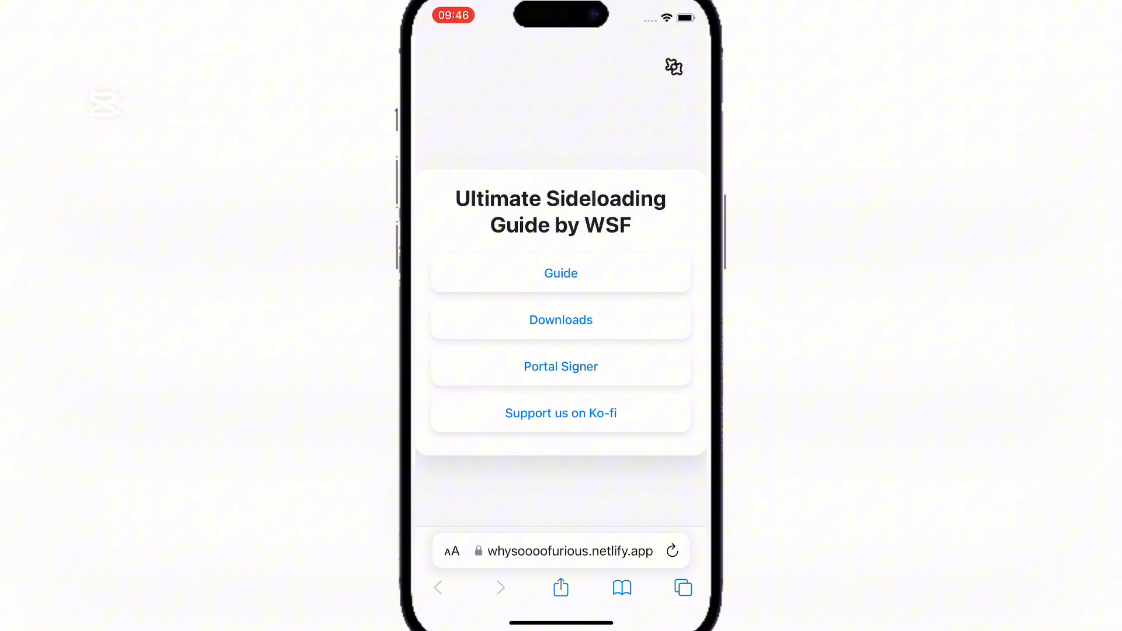
# - Download the madNS Config Profile from the guide site's Config Profiles downloads
pyautogui.click(560, 320)
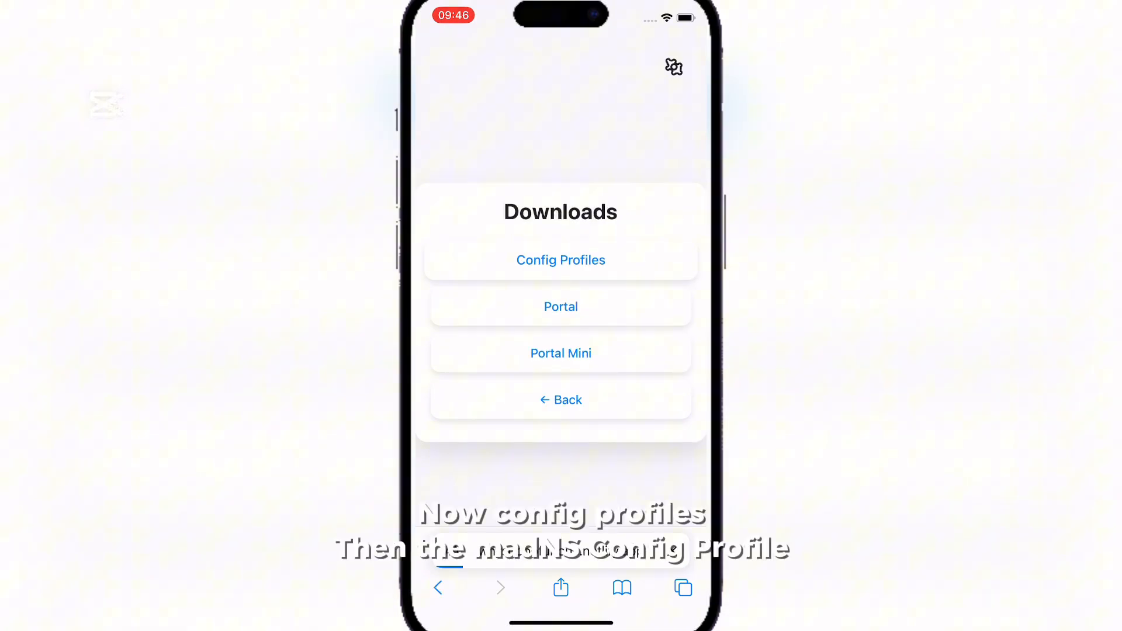
pyautogui.click(561, 260)
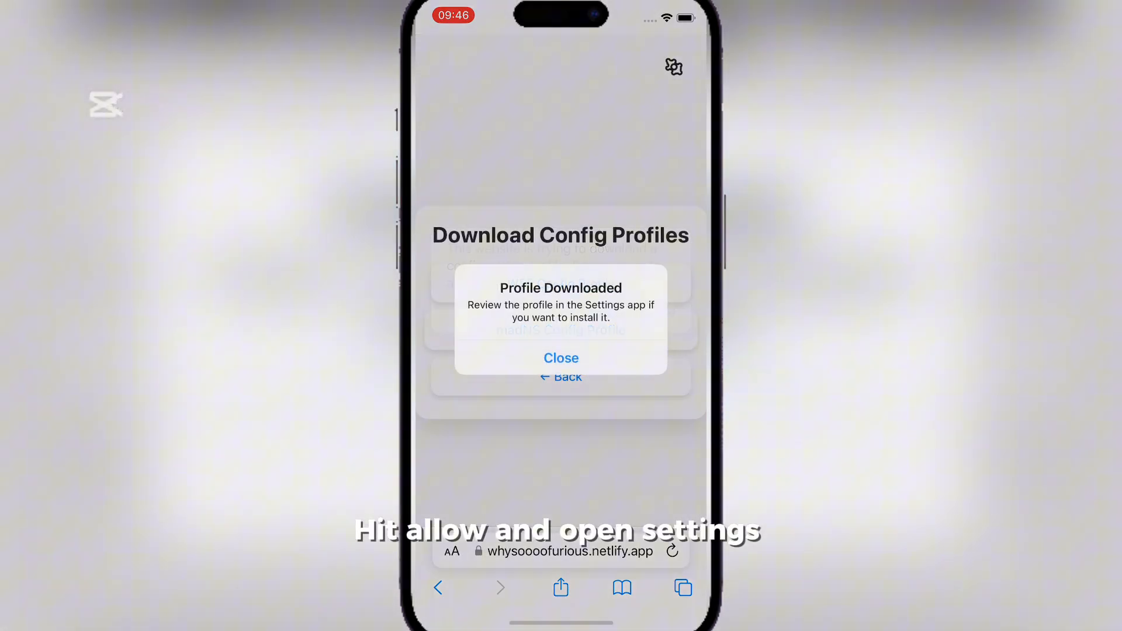
pyautogui.click(561, 358)
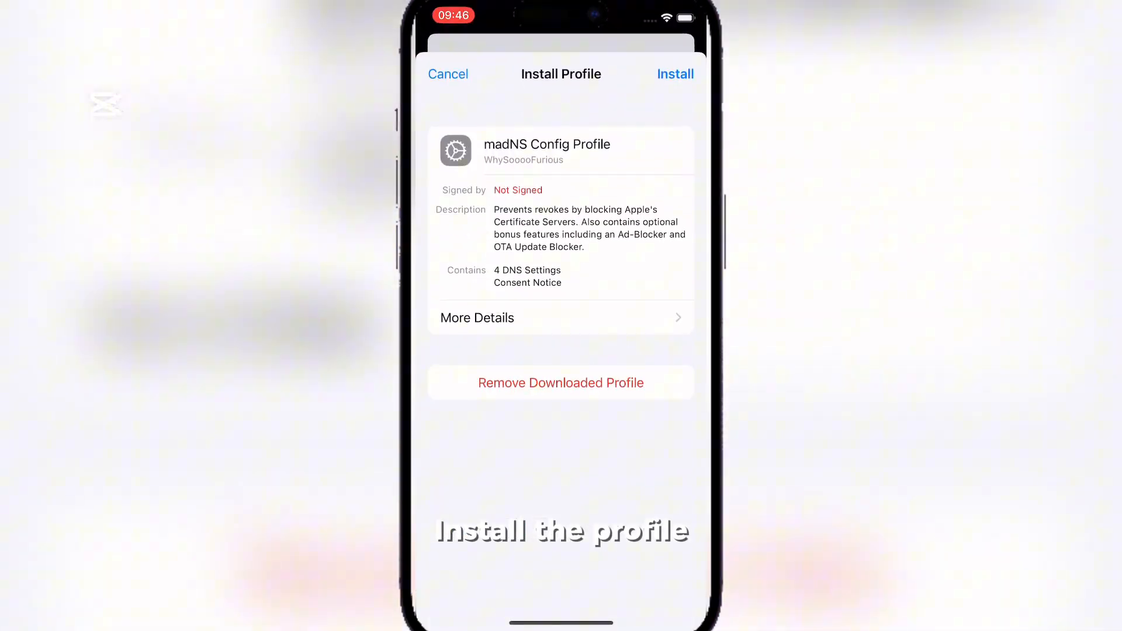
# - Install the madNS profile, accepting its consent message and unsigned-profile warning
pyautogui.click(675, 74)
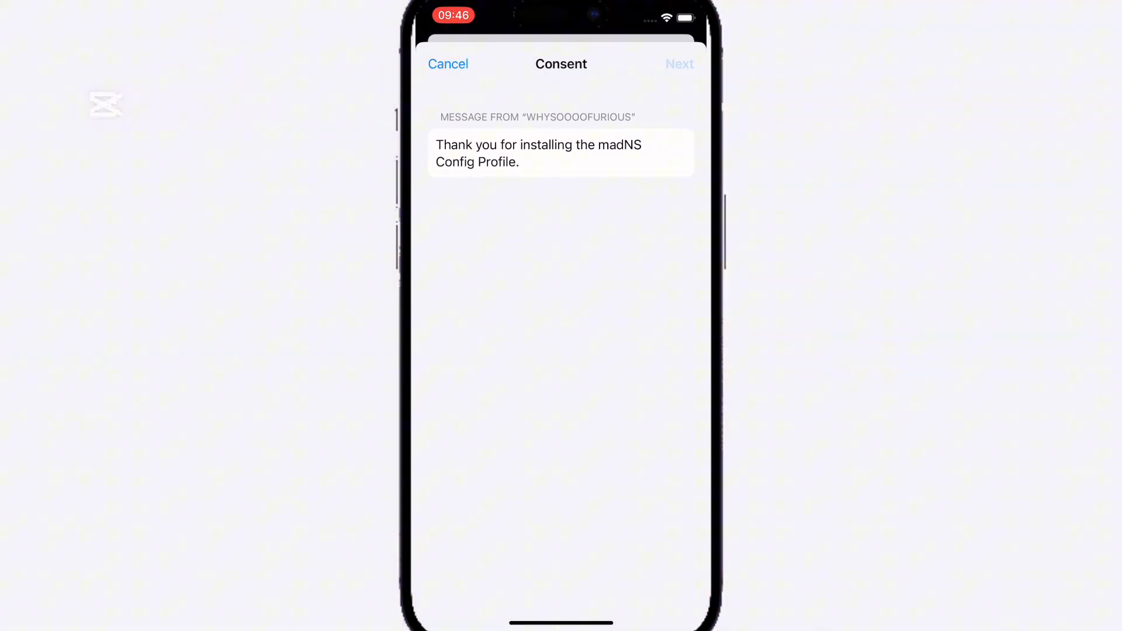
pyautogui.click(678, 64)
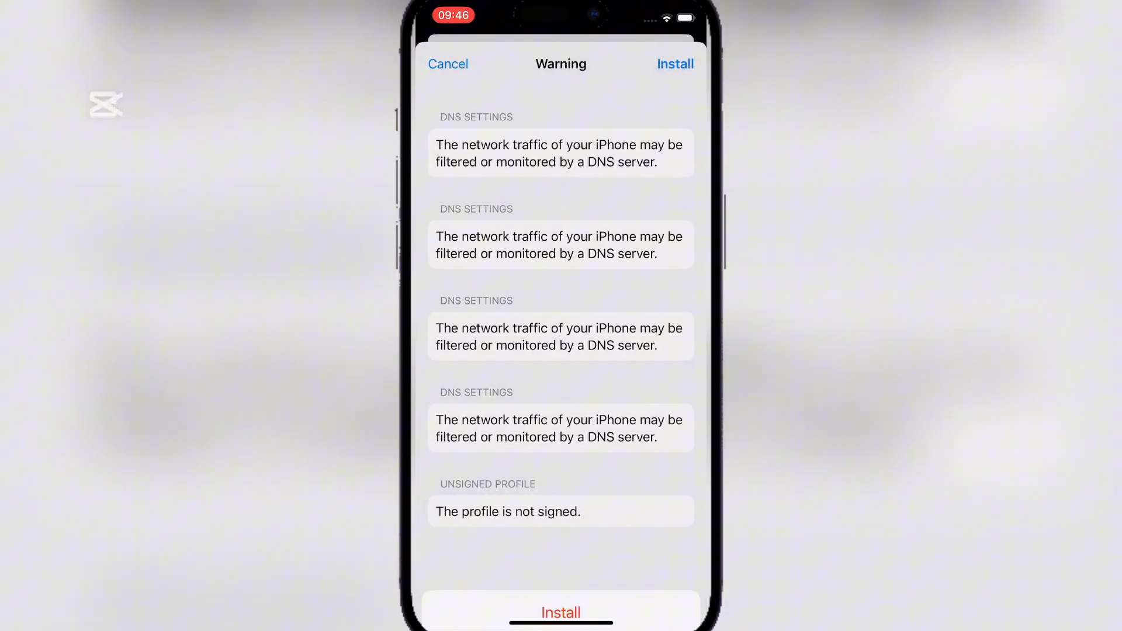
pyautogui.click(675, 64)
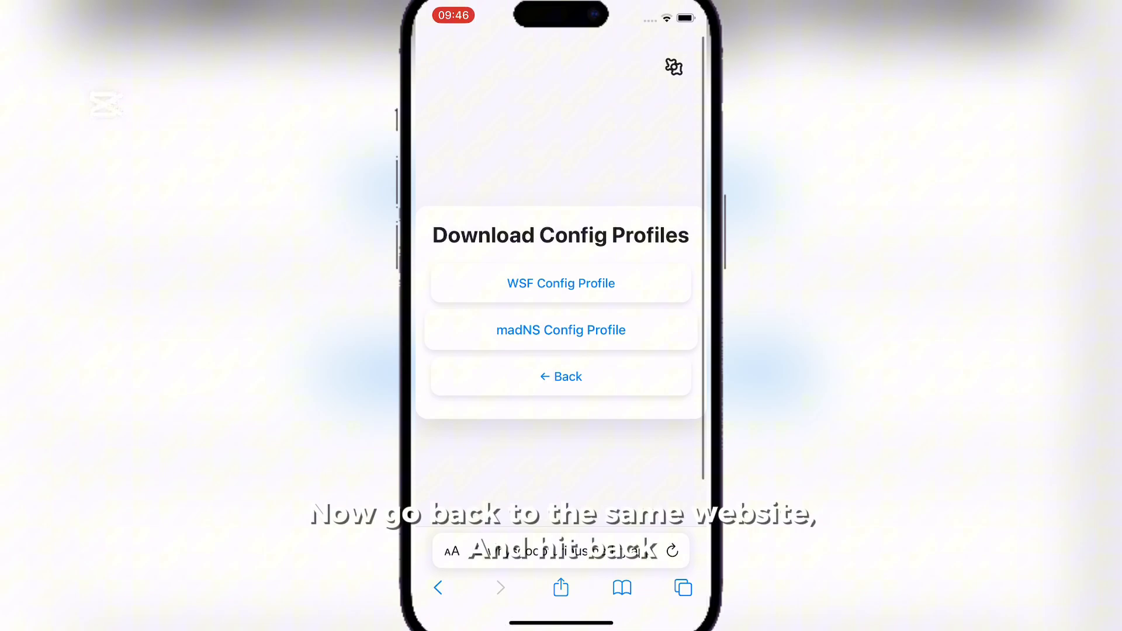
# - Return to the site's Downloads page and install the Portal enterprise app
pyautogui.click(560, 376)
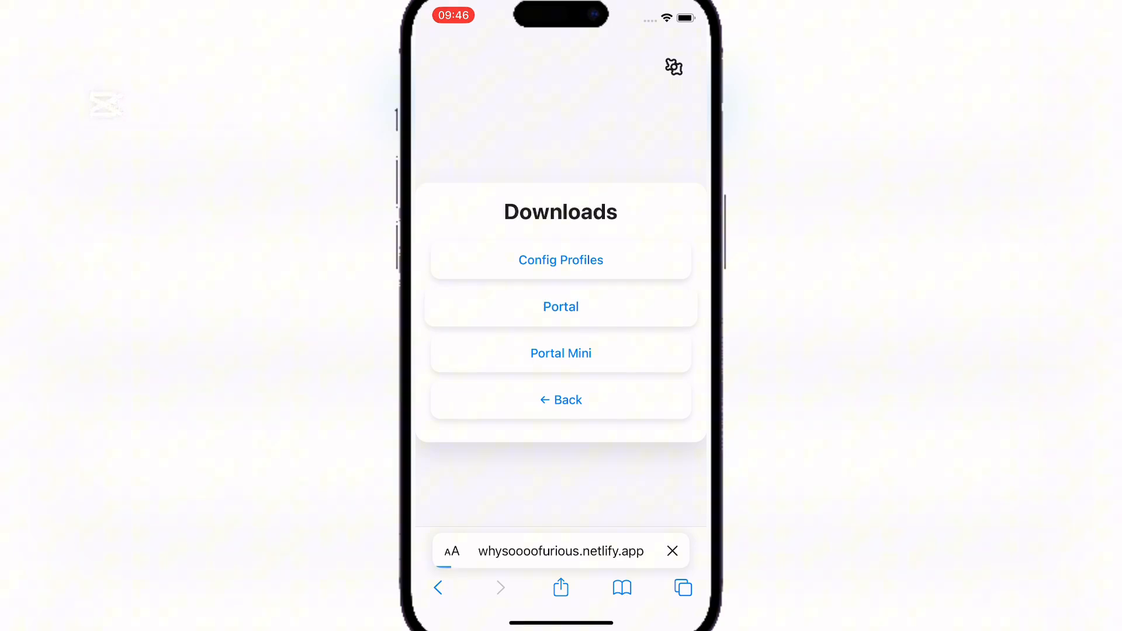
pyautogui.click(560, 306)
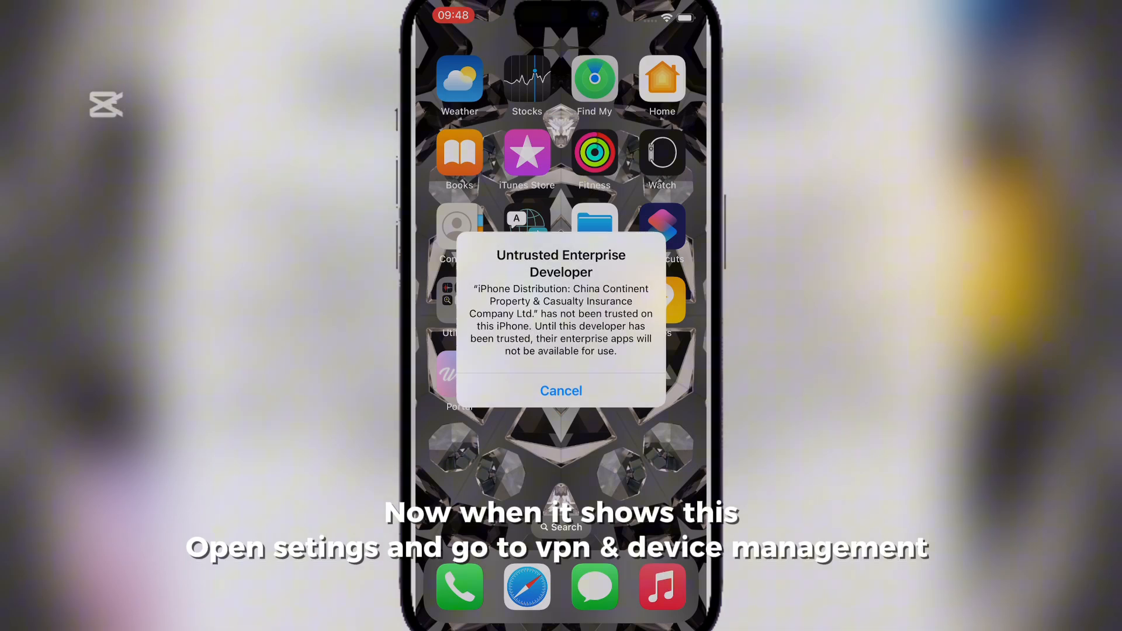
# - Dismiss the untrusted developer alert and trust Portal's enterprise developer in Device Management
pyautogui.click(561, 391)
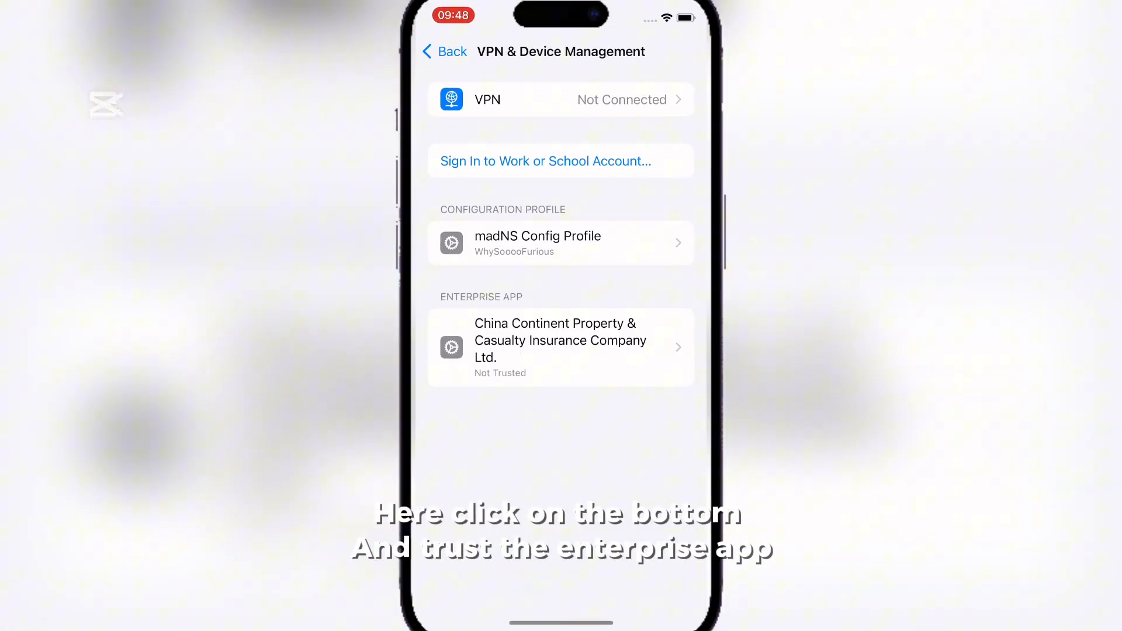
pyautogui.click(560, 347)
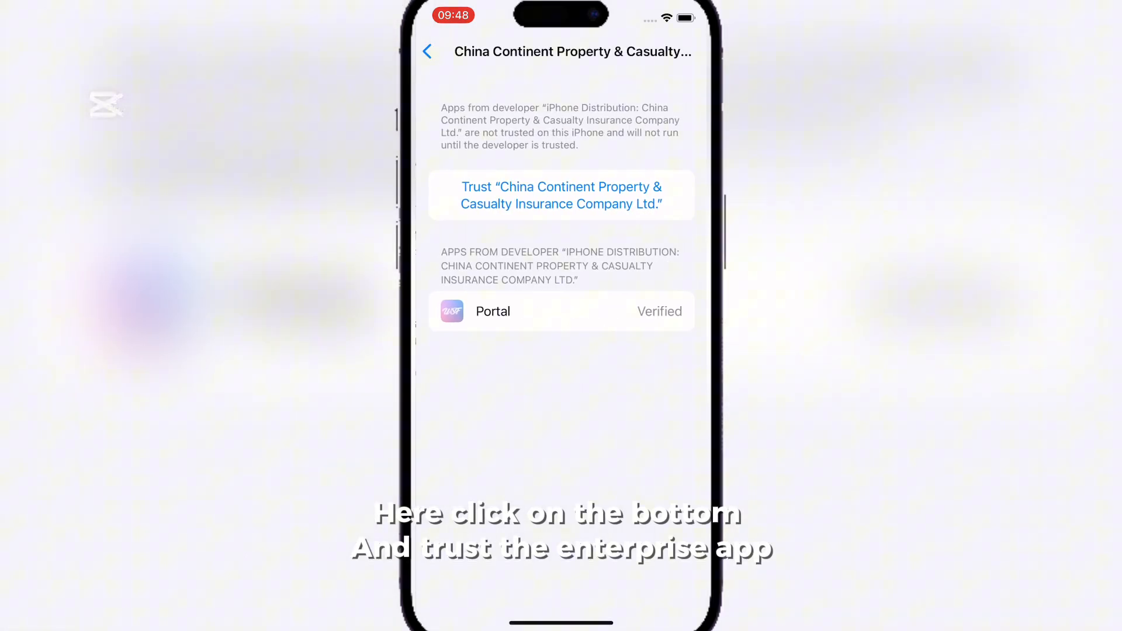
pyautogui.click(561, 196)
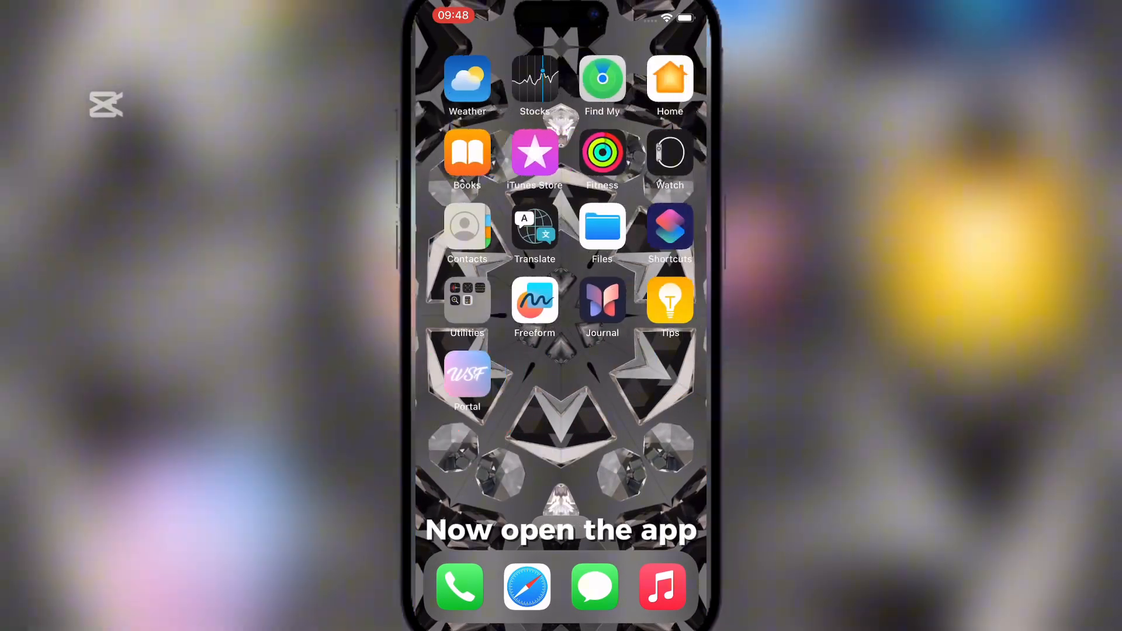
# - Launch Portal, pass its welcome screen and go to its Downloads section
pyautogui.click(467, 372)
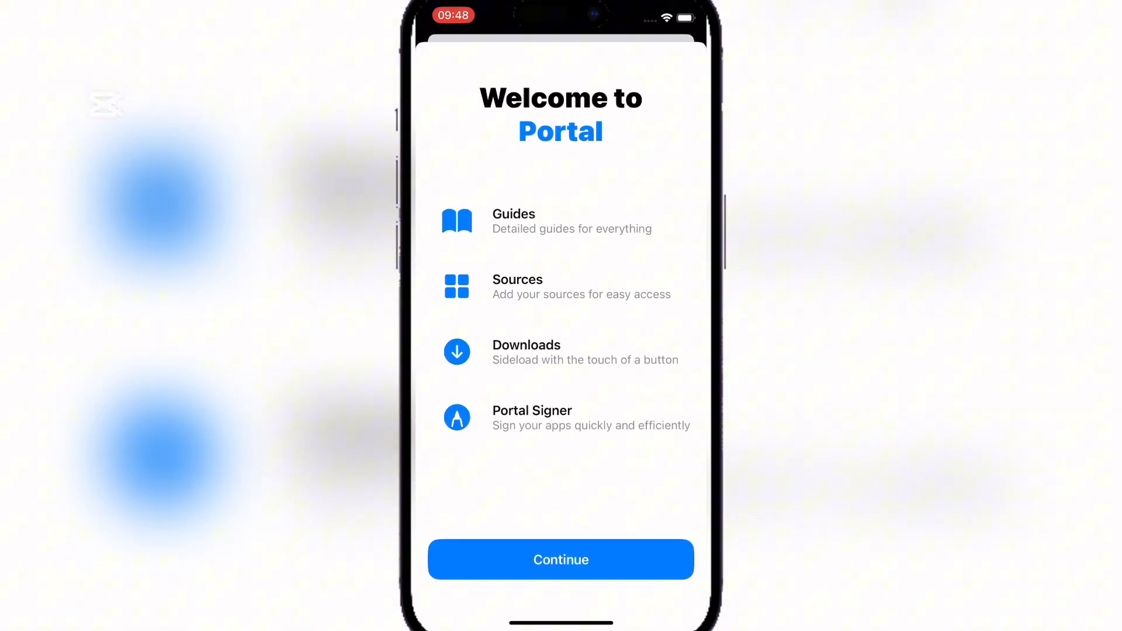
pyautogui.click(561, 560)
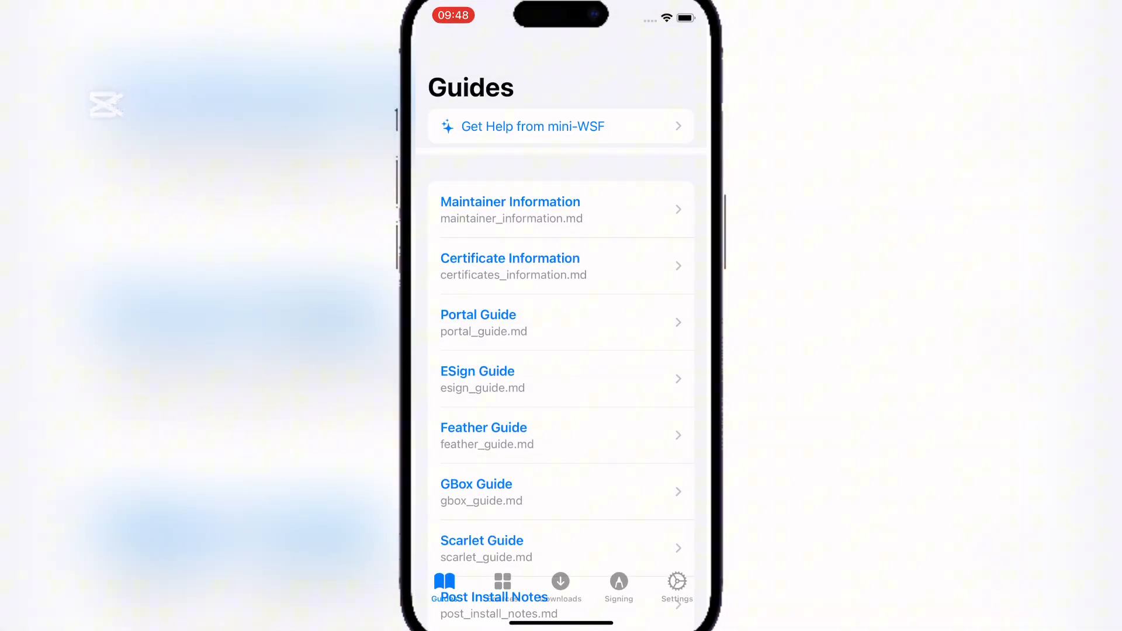
pyautogui.click(559, 581)
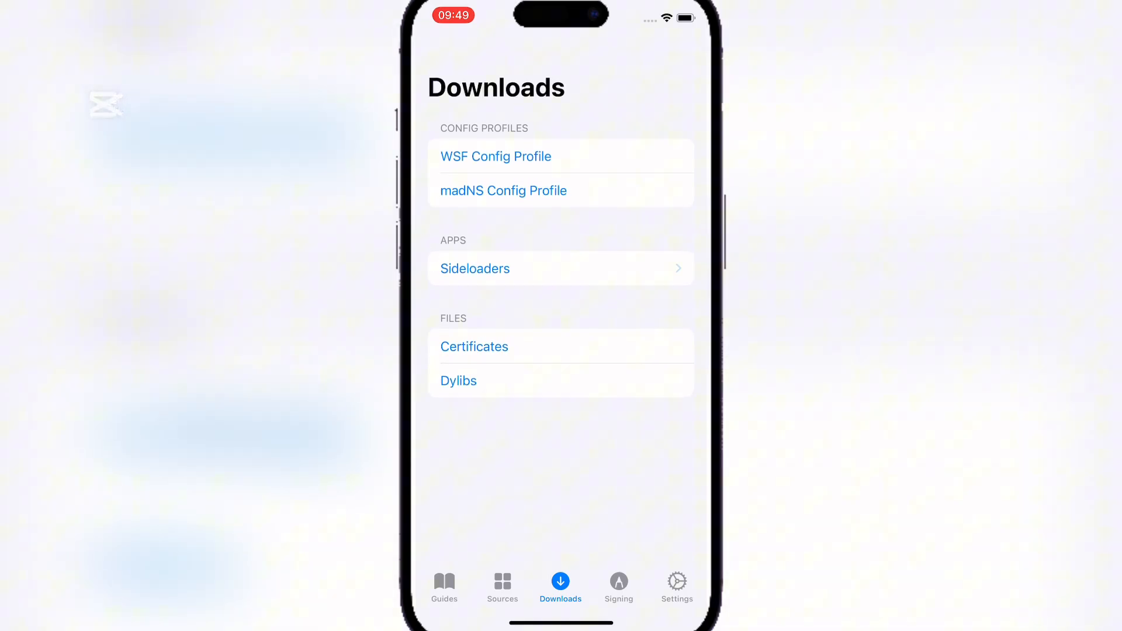
# - From Portal's sideloader app list, install Feather and confirm the installation
pyautogui.click(474, 268)
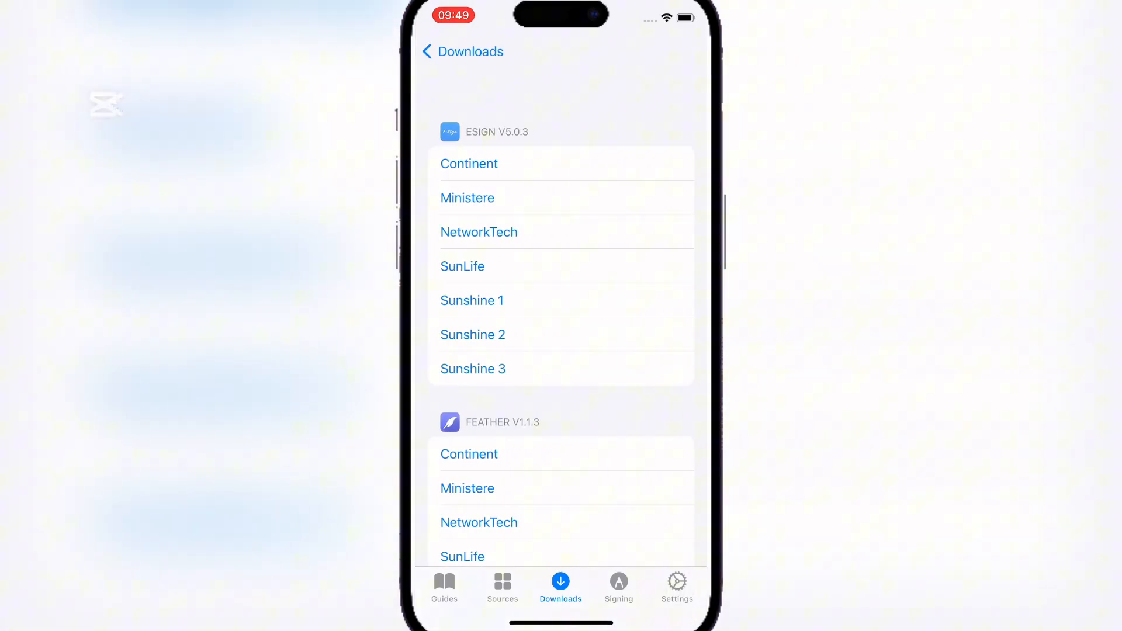
pyautogui.scroll(-3)
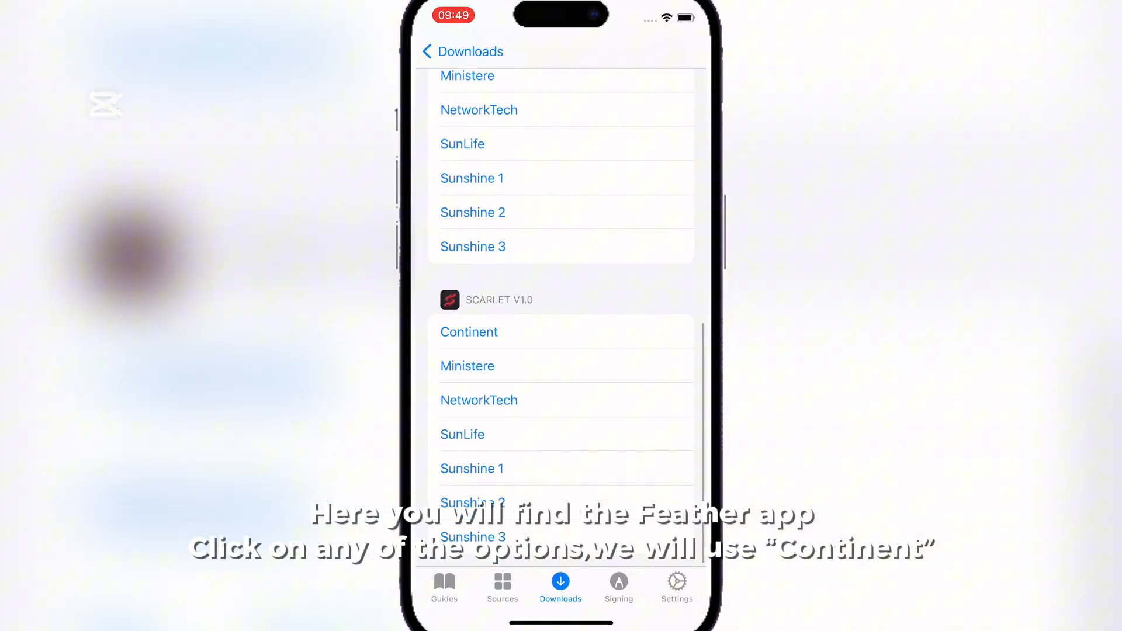
pyautogui.scroll(-3)
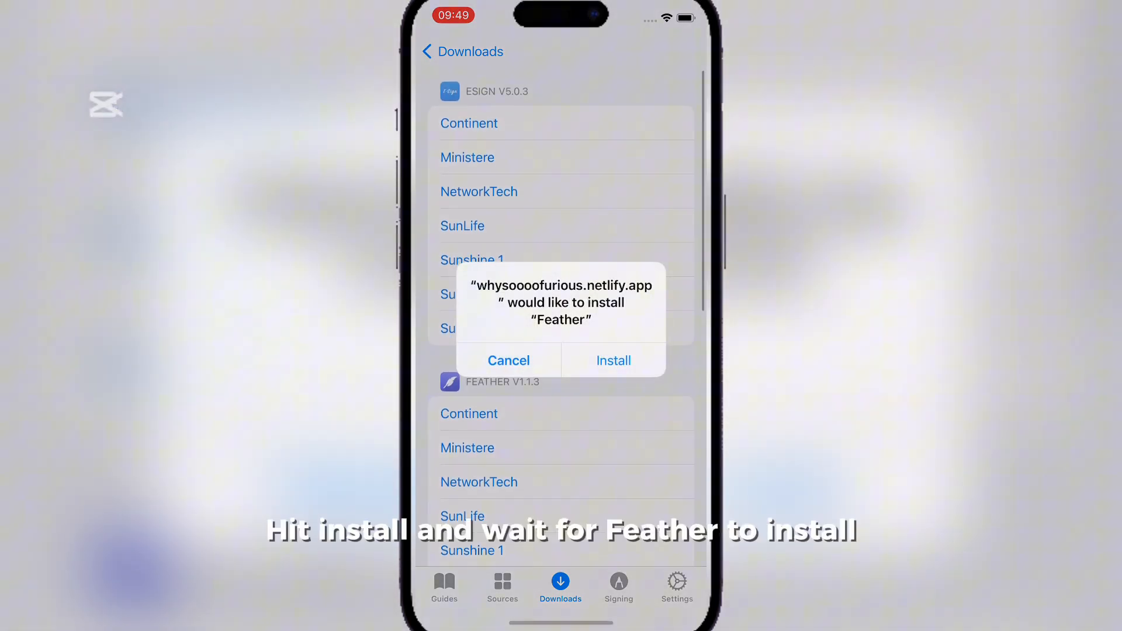
pyautogui.click(614, 360)
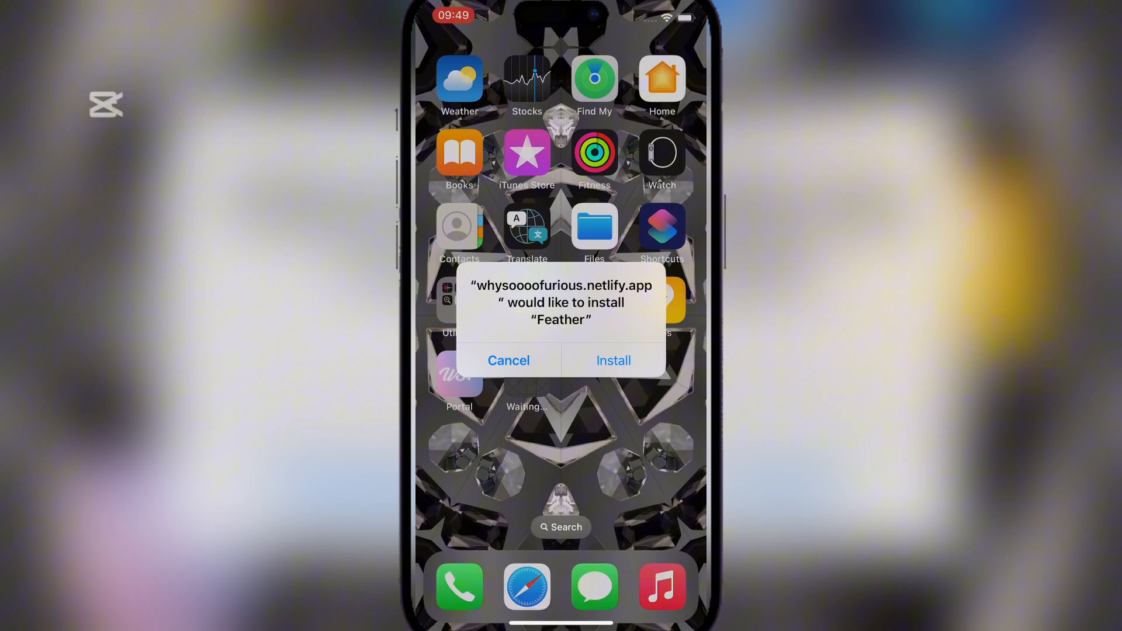
pyautogui.click(613, 361)
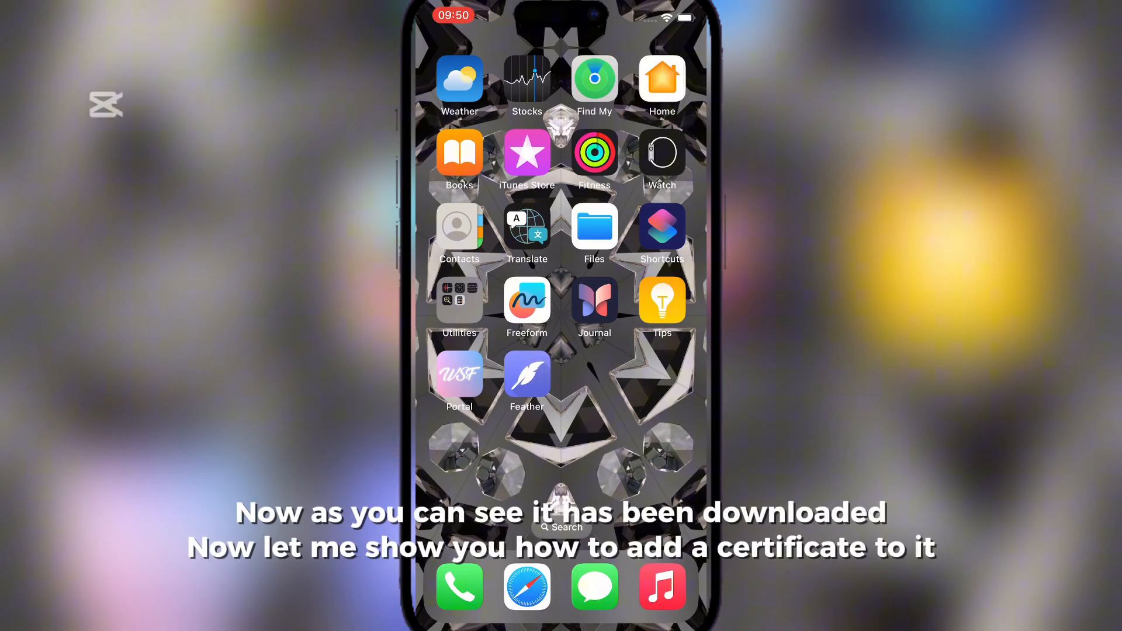
# - Launch Feather from the home screen and continue past the Welcome to Feather screen
pyautogui.click(526, 372)
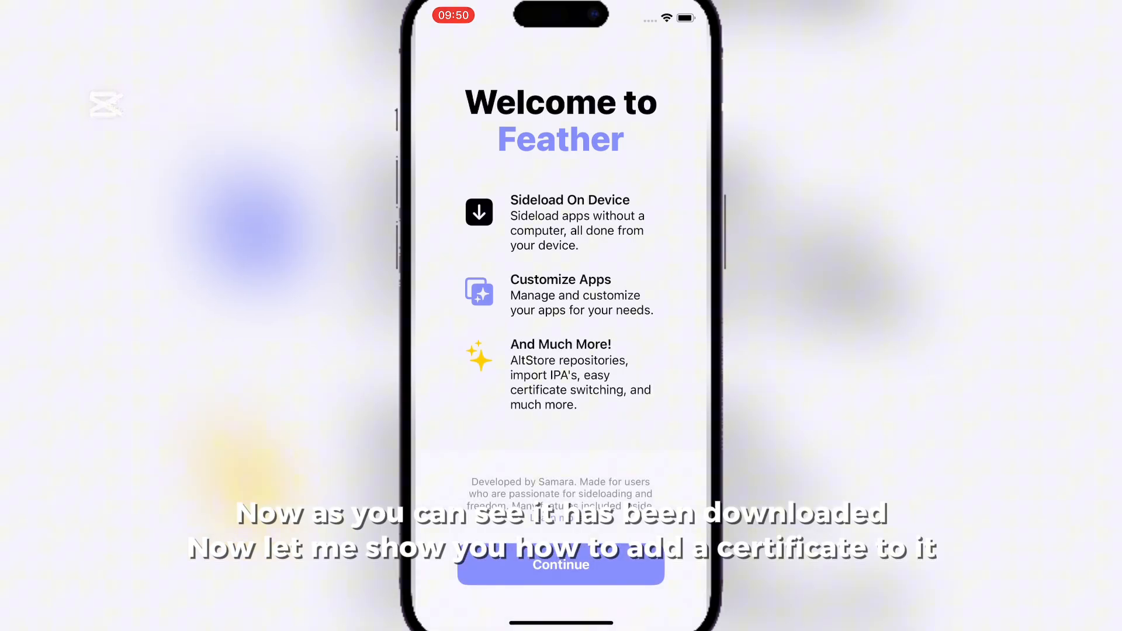
pyautogui.click(560, 564)
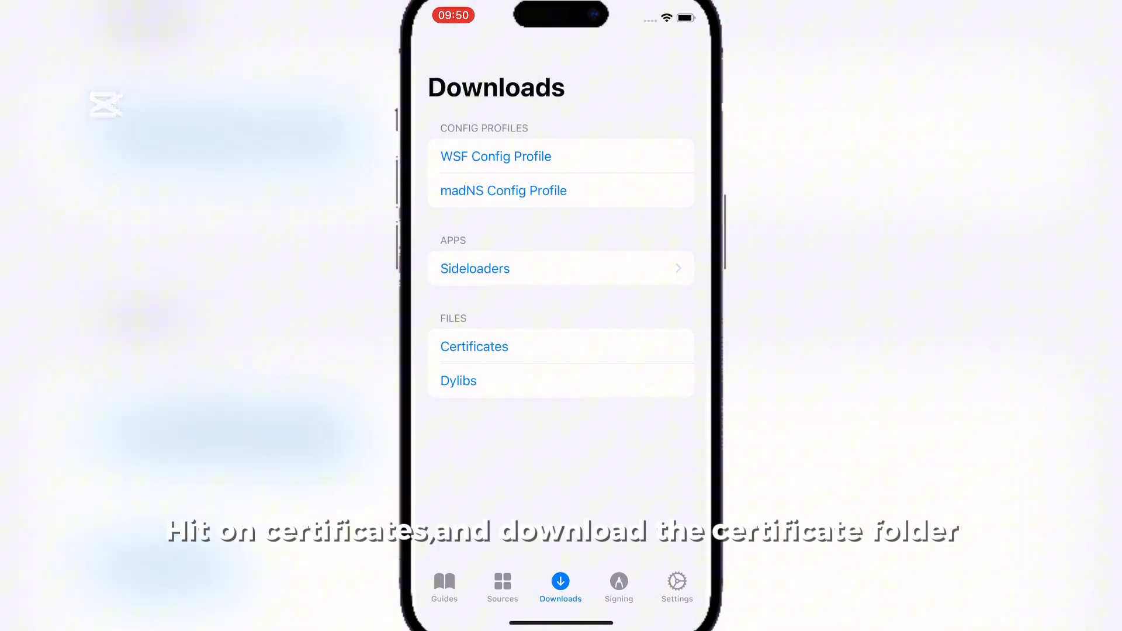
# - Download Certificates.zip from Portal's Certificates entry via Safari's download prompt
pyautogui.click(474, 346)
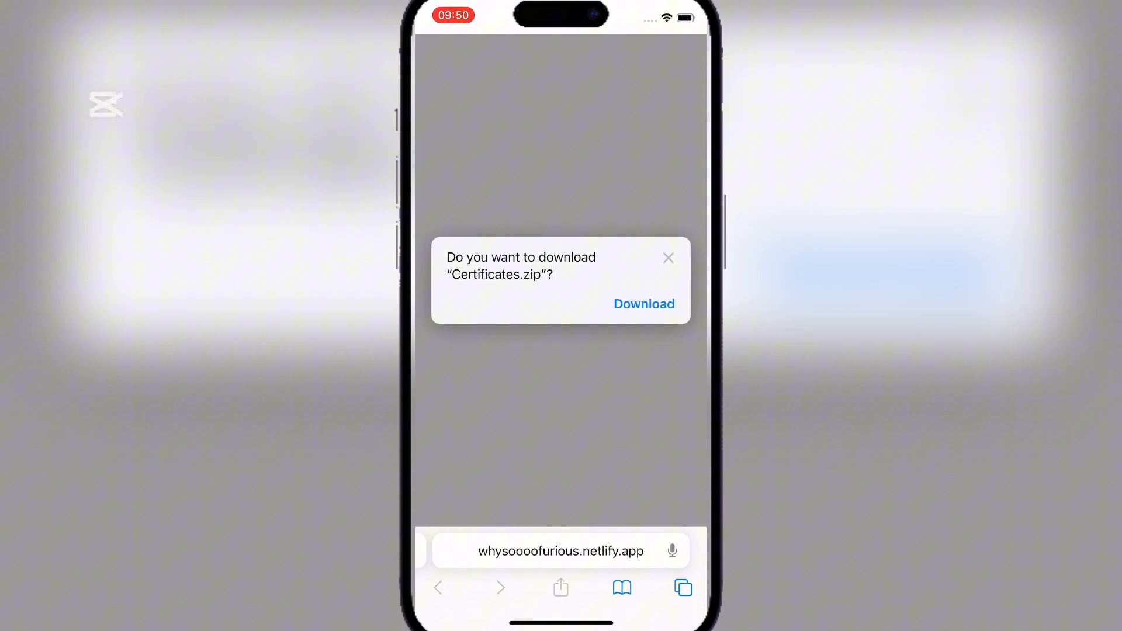
pyautogui.click(643, 304)
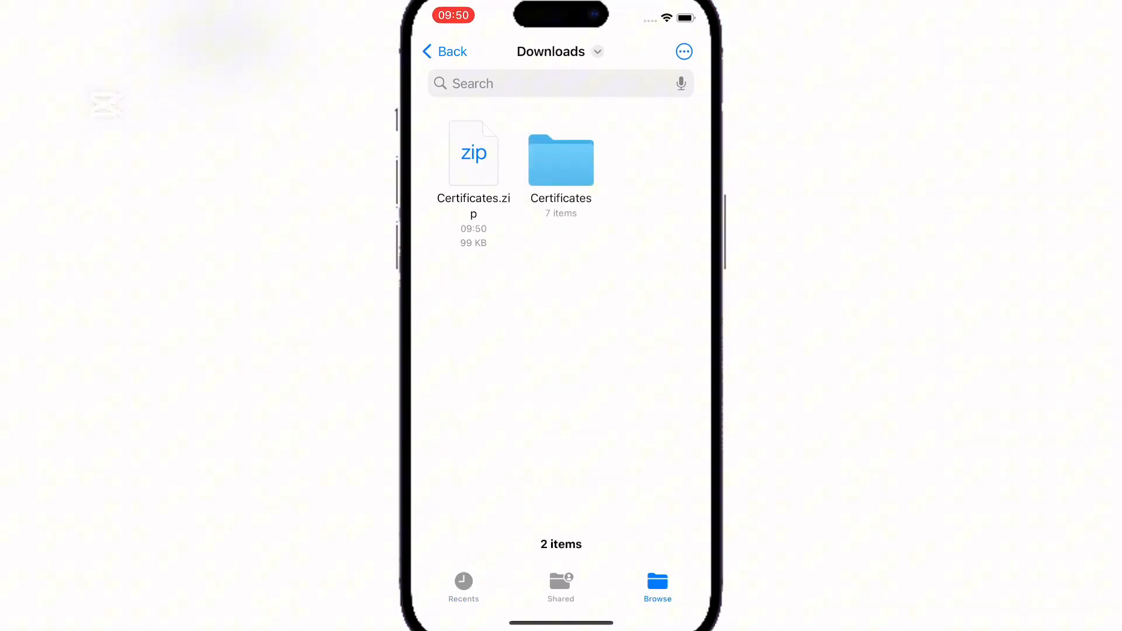
# - In Files' Downloads, open the Certificates folder and its Continent subfolder
pyautogui.click(560, 160)
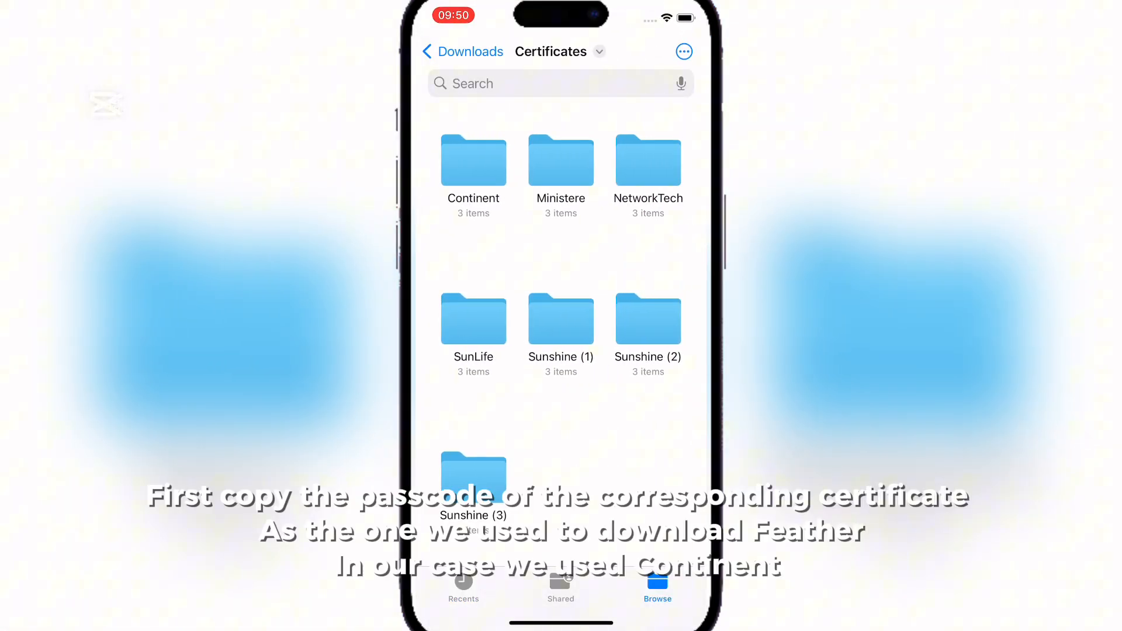
pyautogui.click(474, 161)
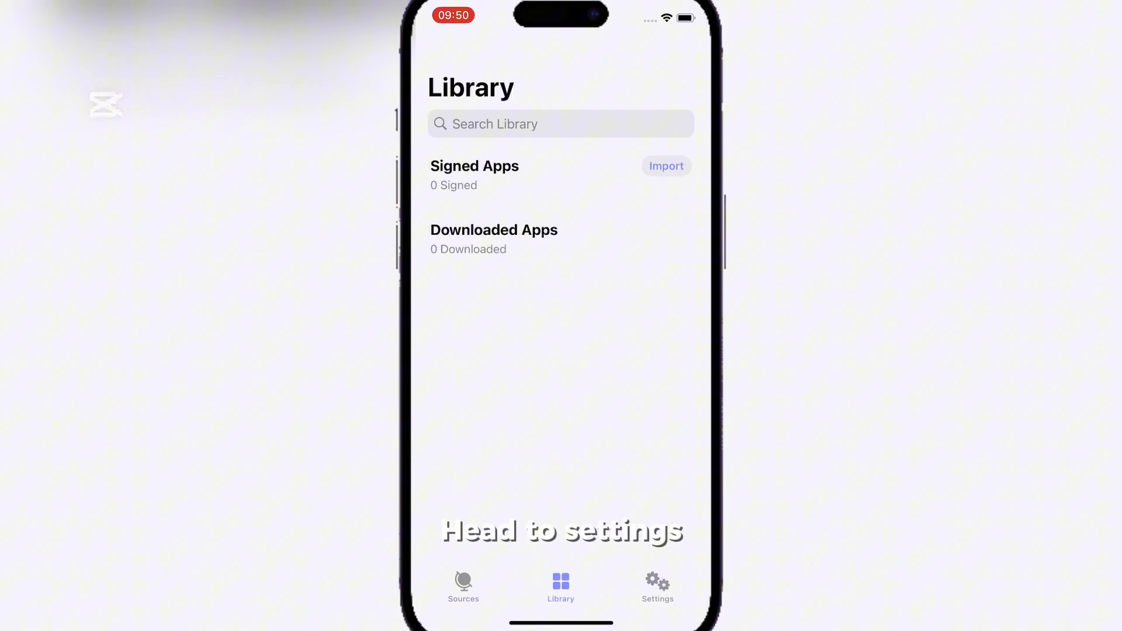
# - In Feather's settings, start adding a new certificate
pyautogui.click(657, 587)
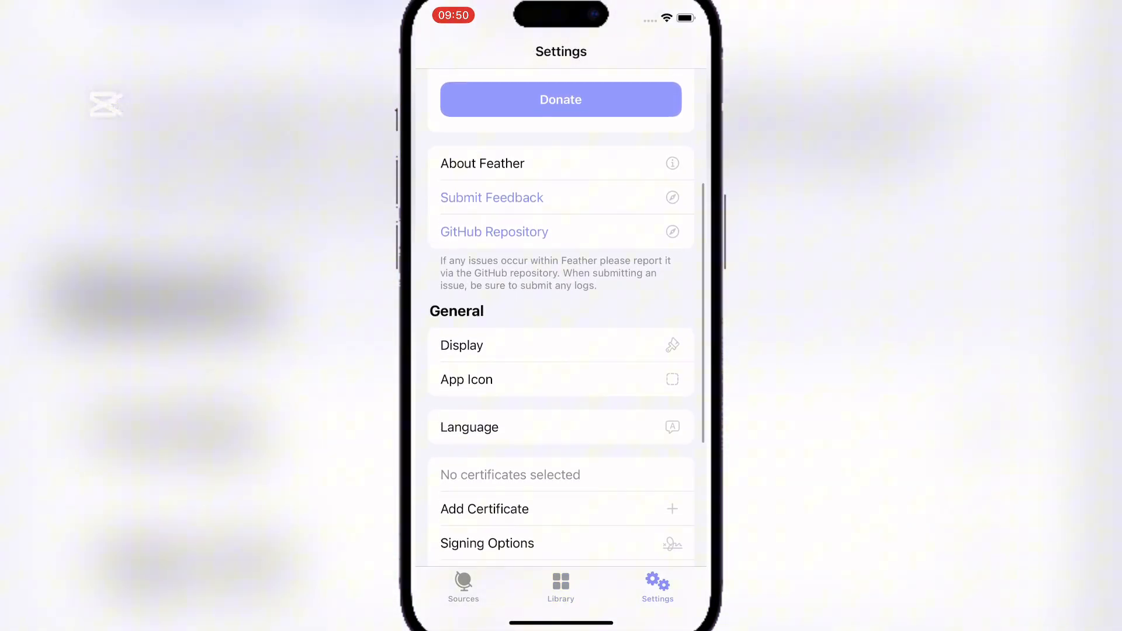
pyautogui.click(484, 509)
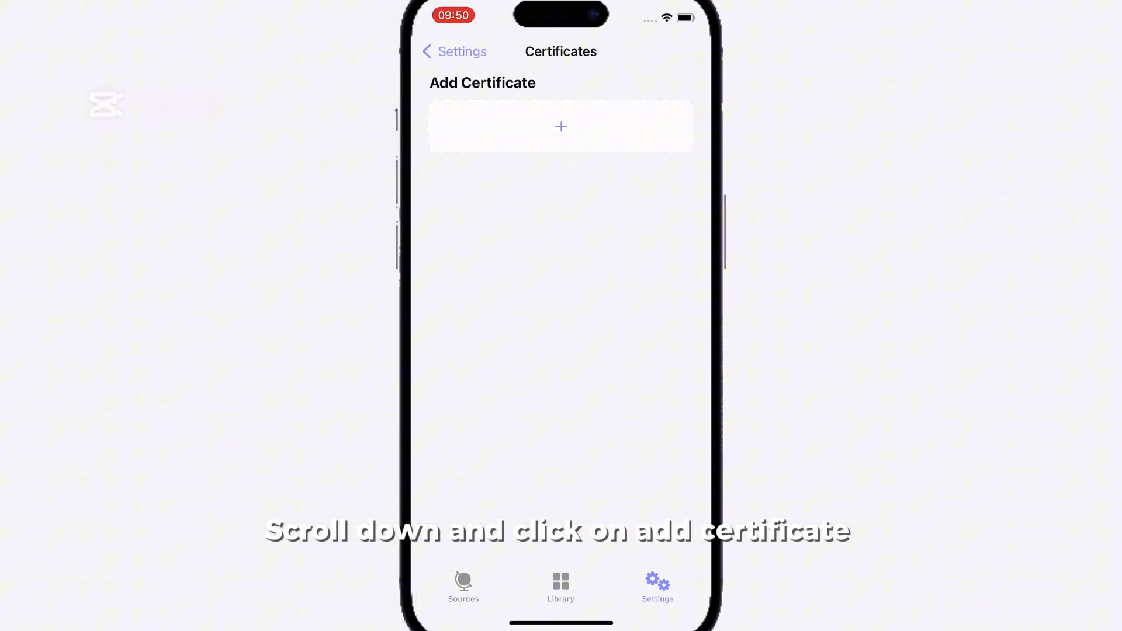
pyautogui.click(561, 127)
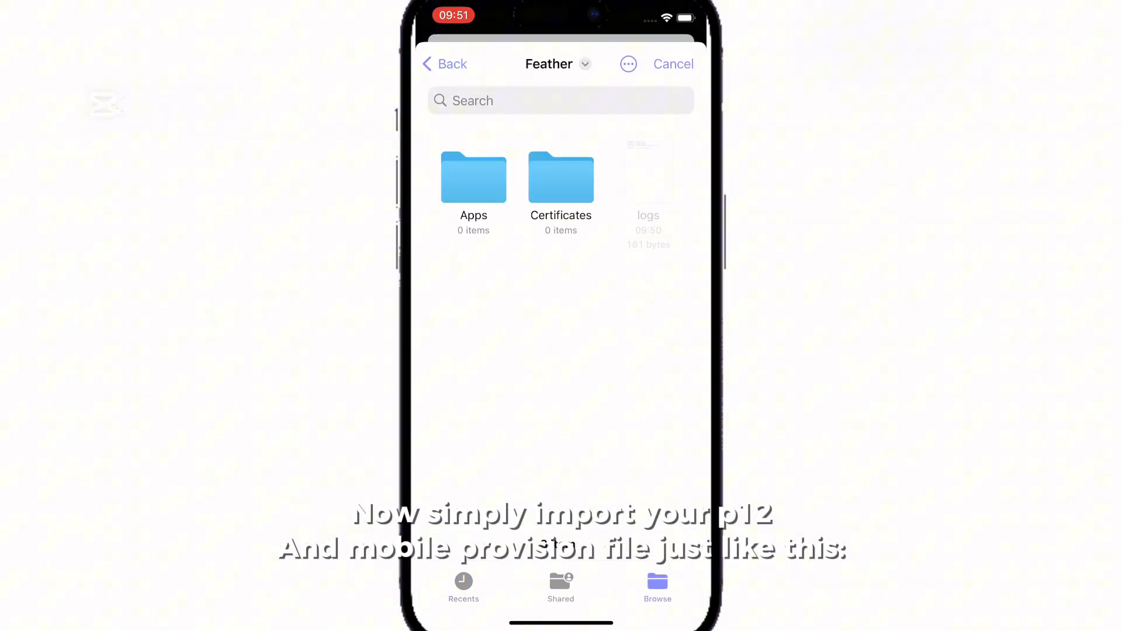
# - Import the Continent certificate files from Downloads > Certificates so NewFKApp_Dis_20240613 is listed
pyautogui.click(443, 63)
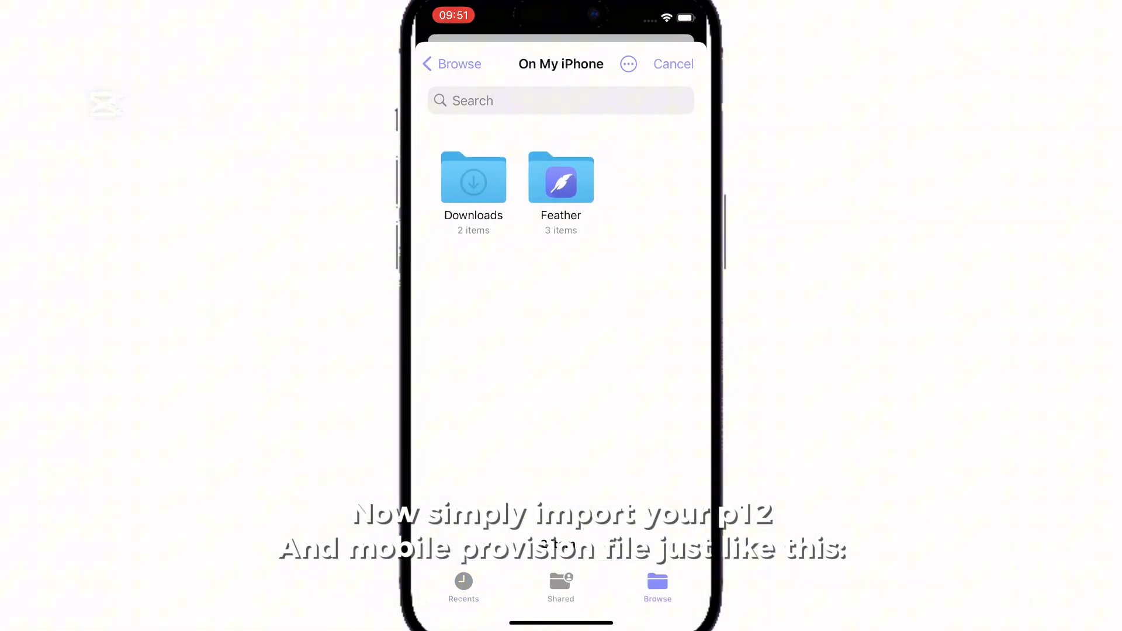
pyautogui.click(560, 178)
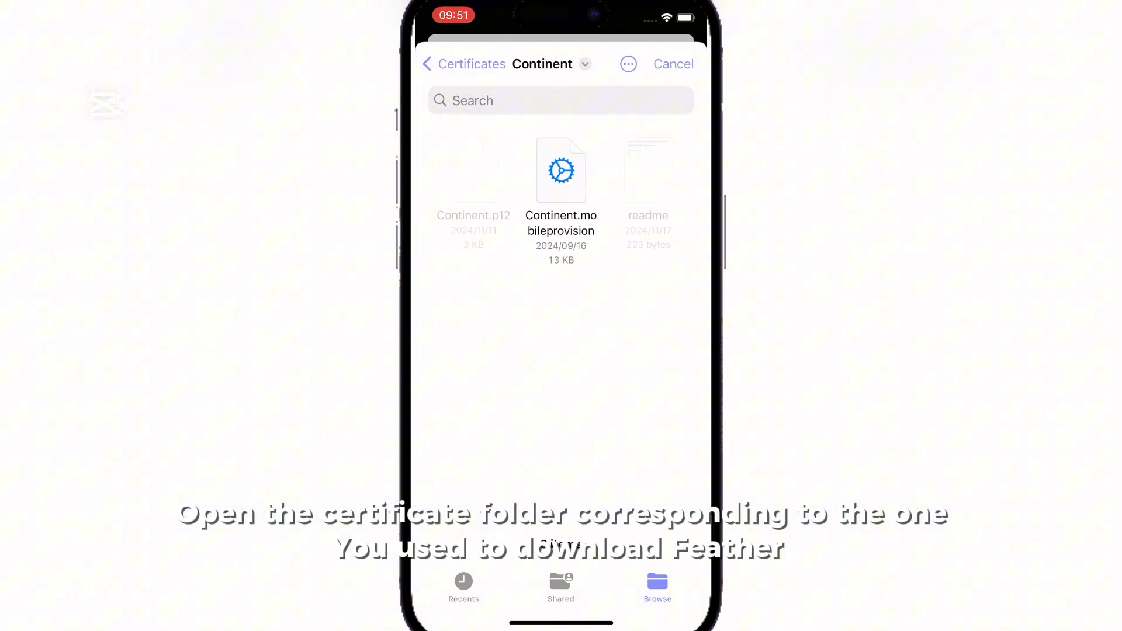
pyautogui.click(473, 170)
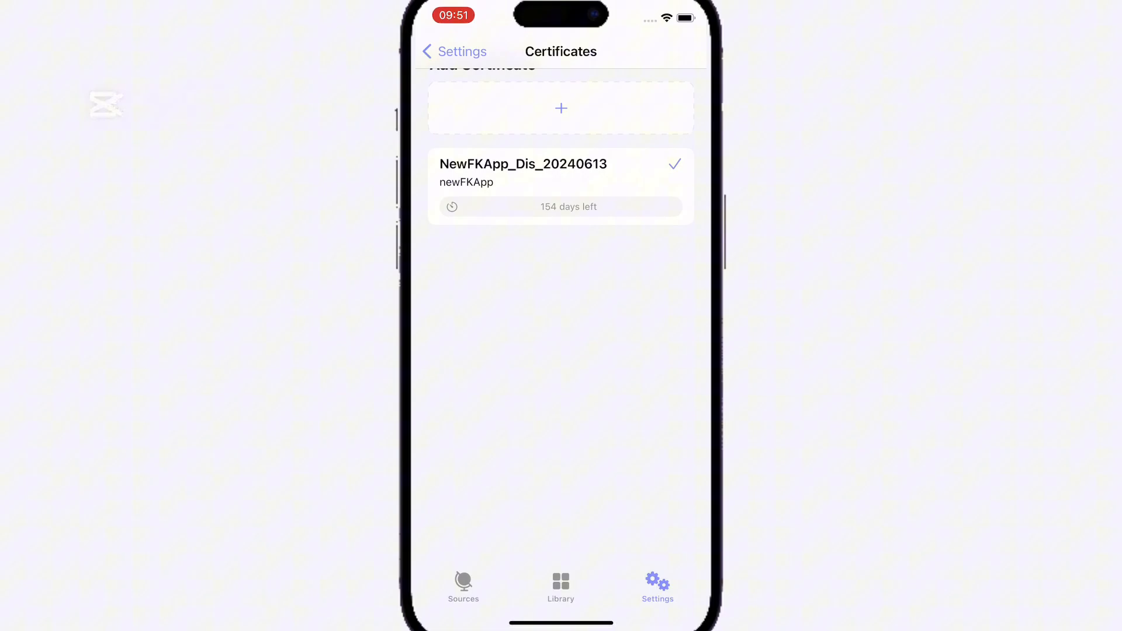
pyautogui.click(464, 584)
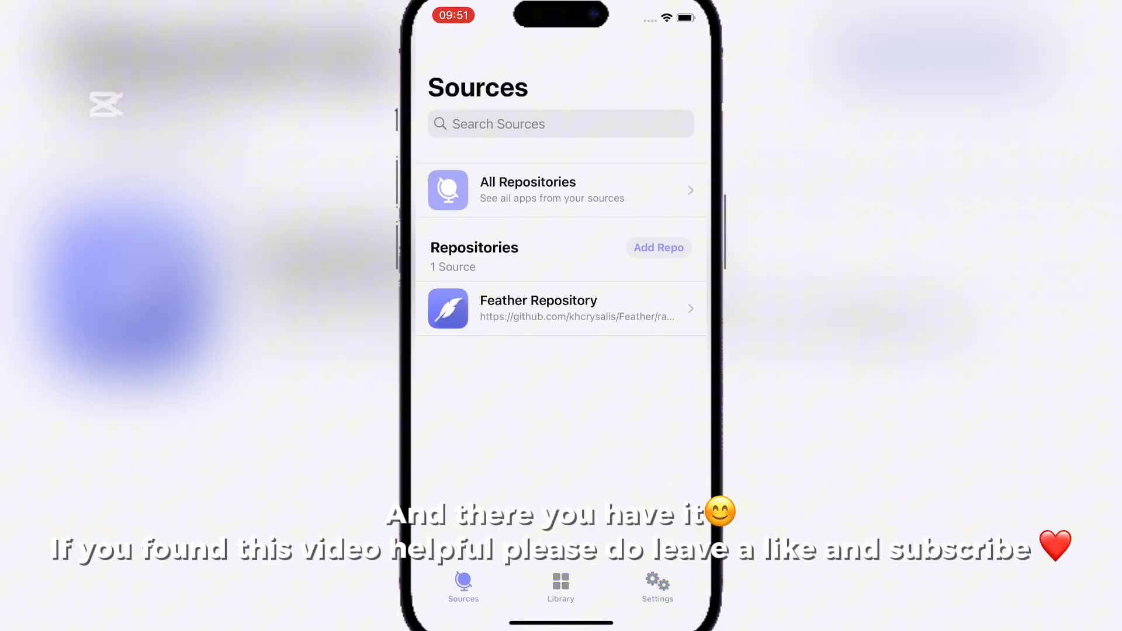